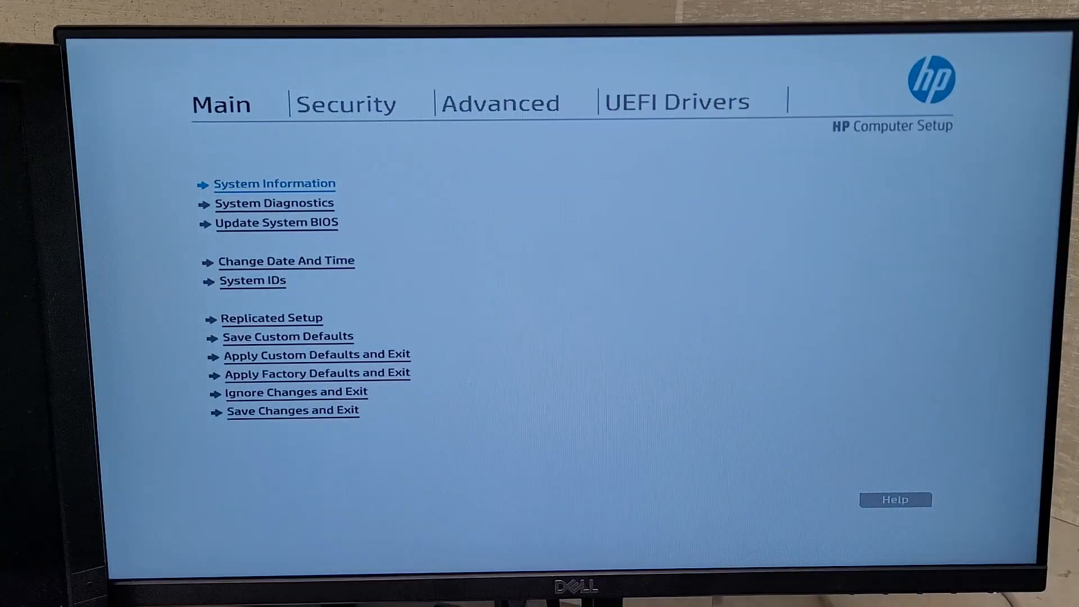
# Under Advanced > Secure Boot Configuration, set Legacy Support and Secure Boot to Secure Boot Disable.
pyautogui.click(499, 102)
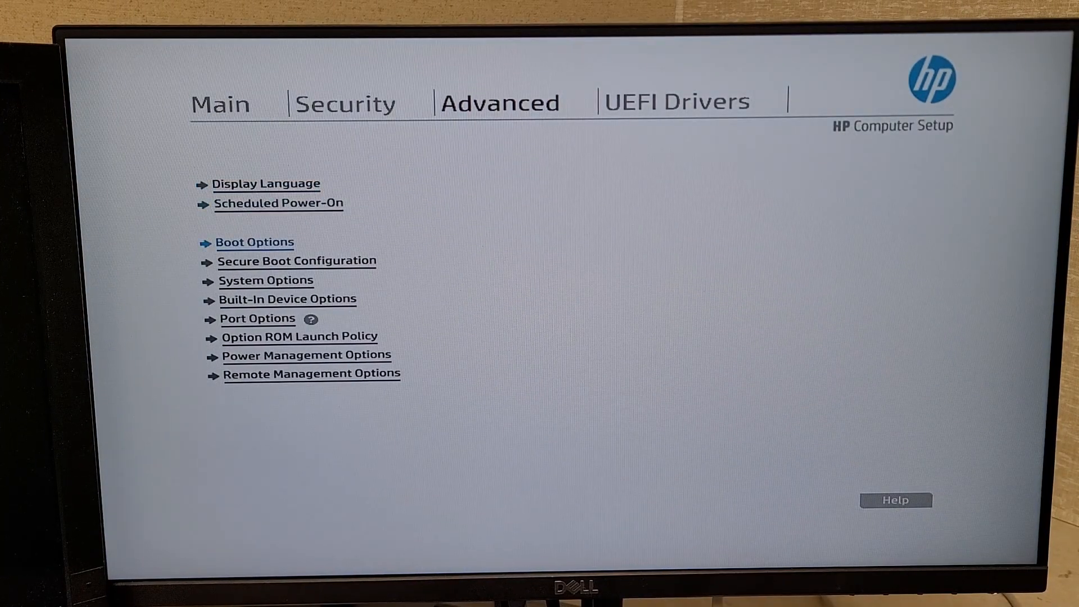
pyautogui.press('Down')
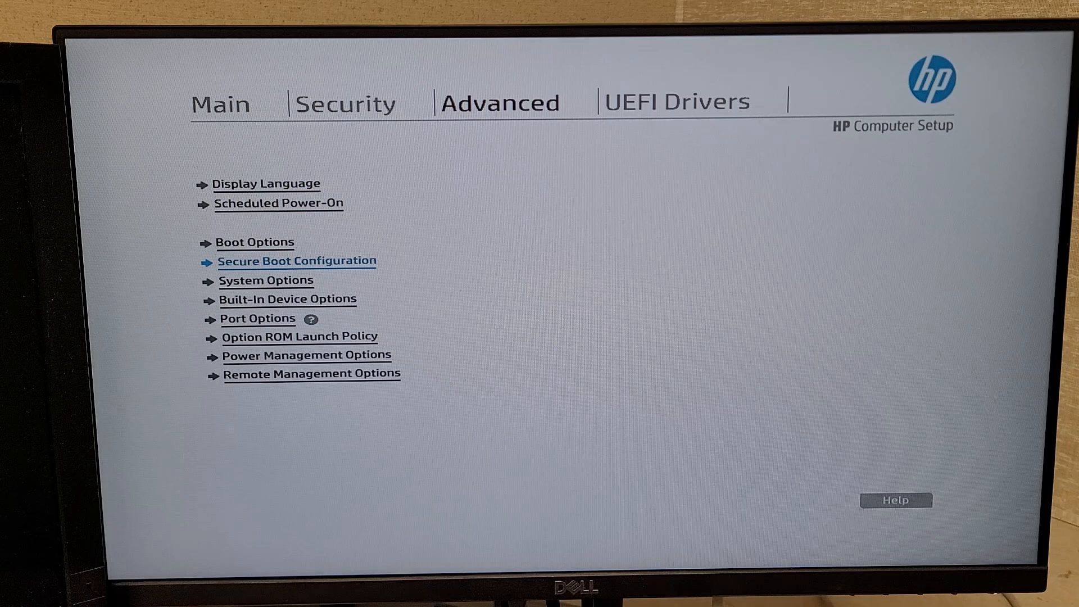
pyautogui.click(297, 260)
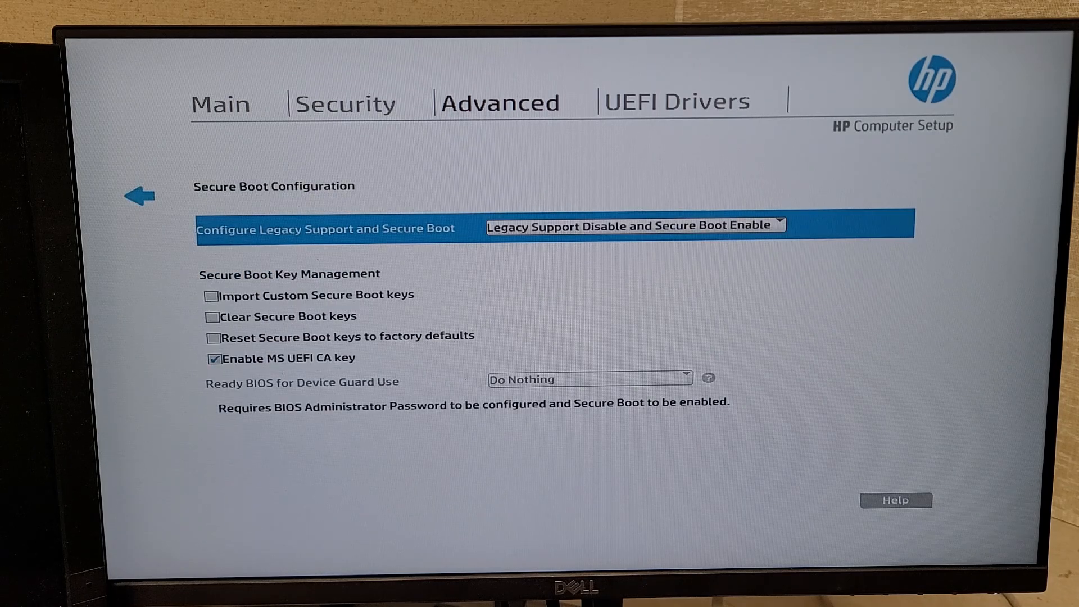
pyautogui.click(633, 225)
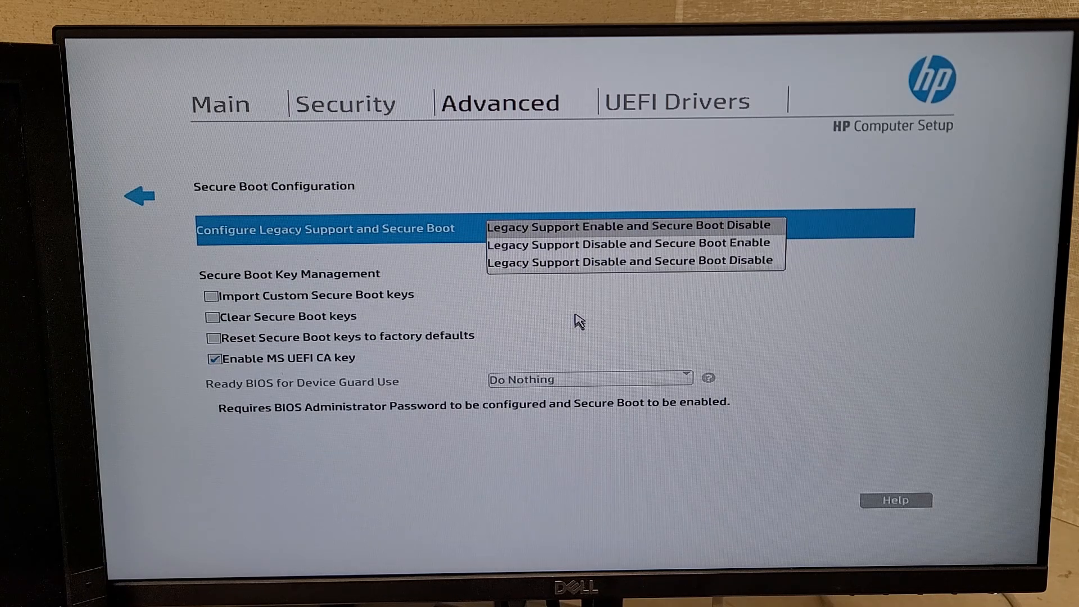
pyautogui.click(630, 226)
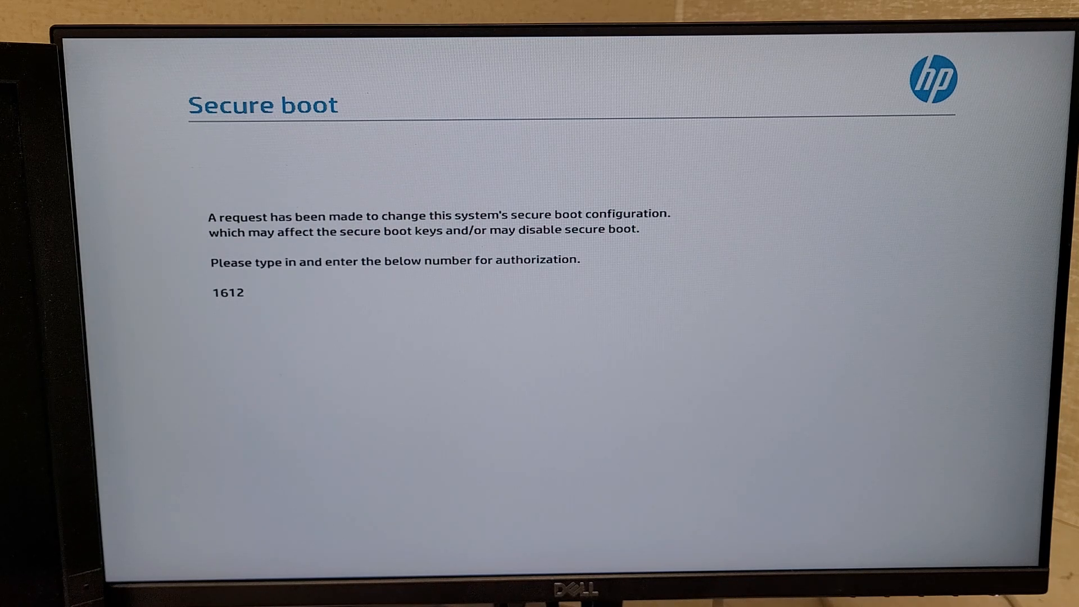
# Enter the authorization number 1612 to confirm the Secure Boot change.
pyautogui.write('1')
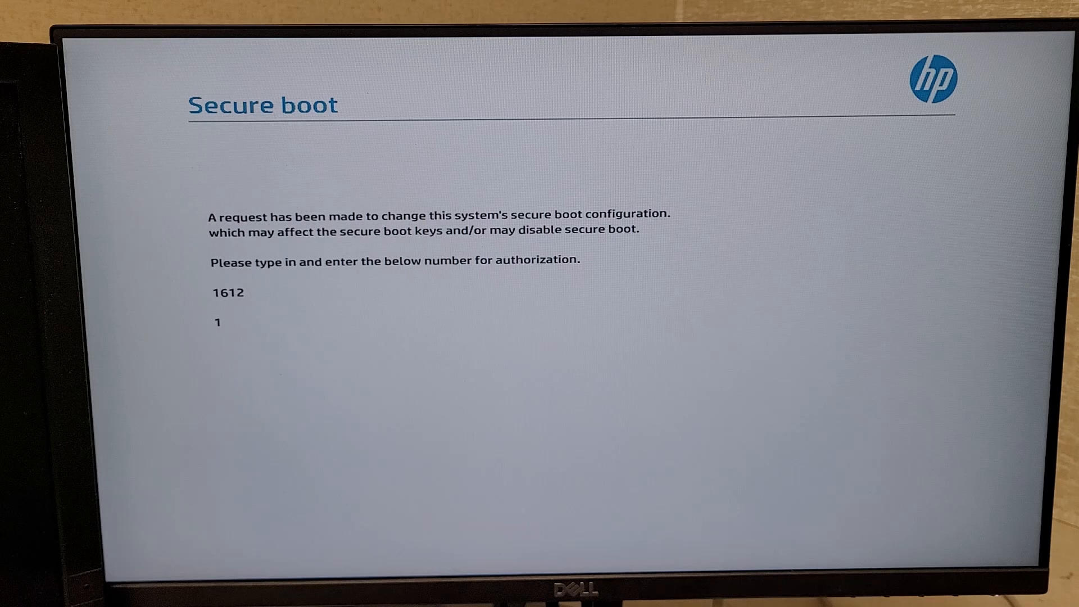
pyautogui.write('612')
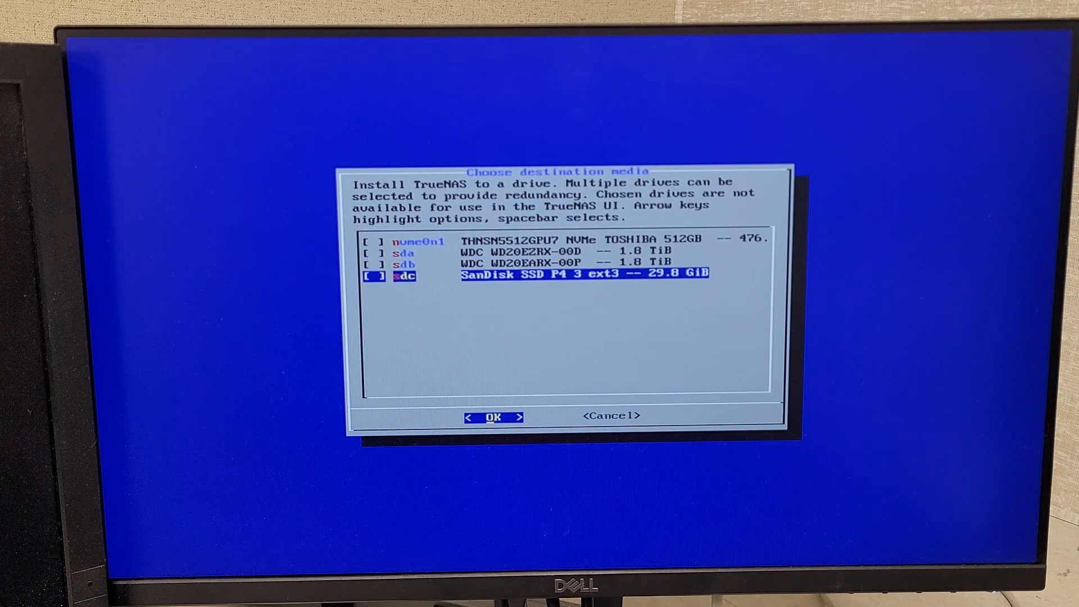
# Select sdc SanDisk SSD as the install destination and accept erasing it.
pyautogui.press('space')
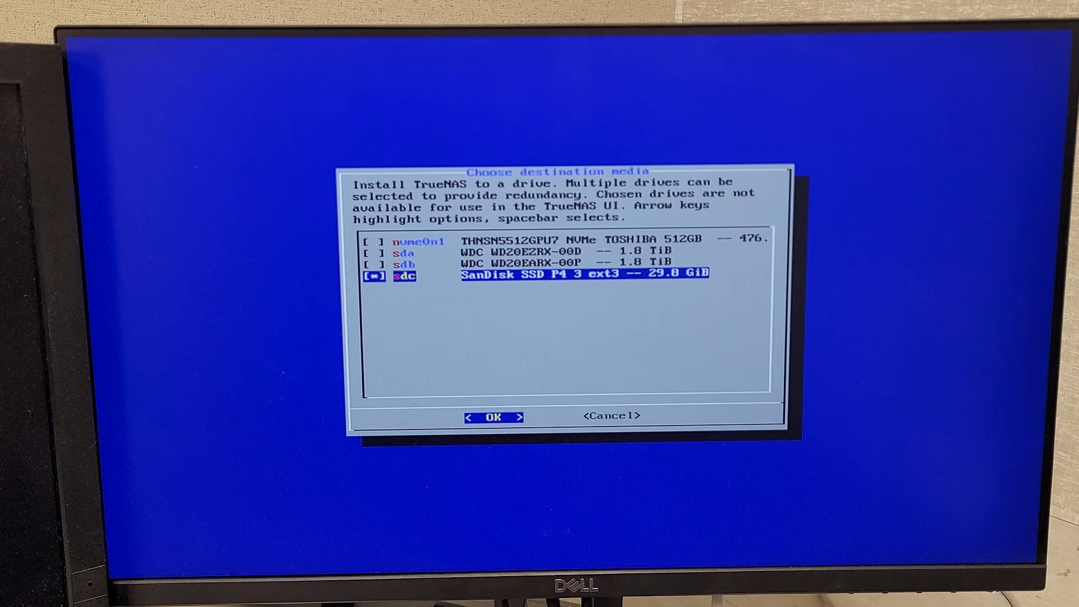
pyautogui.click(492, 415)
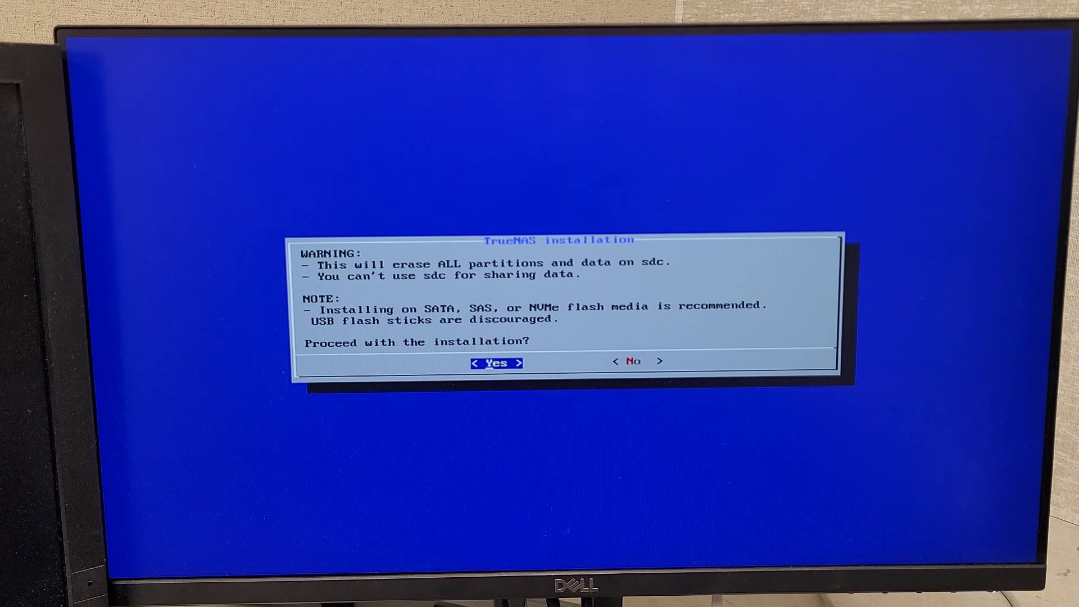
pyautogui.click(496, 363)
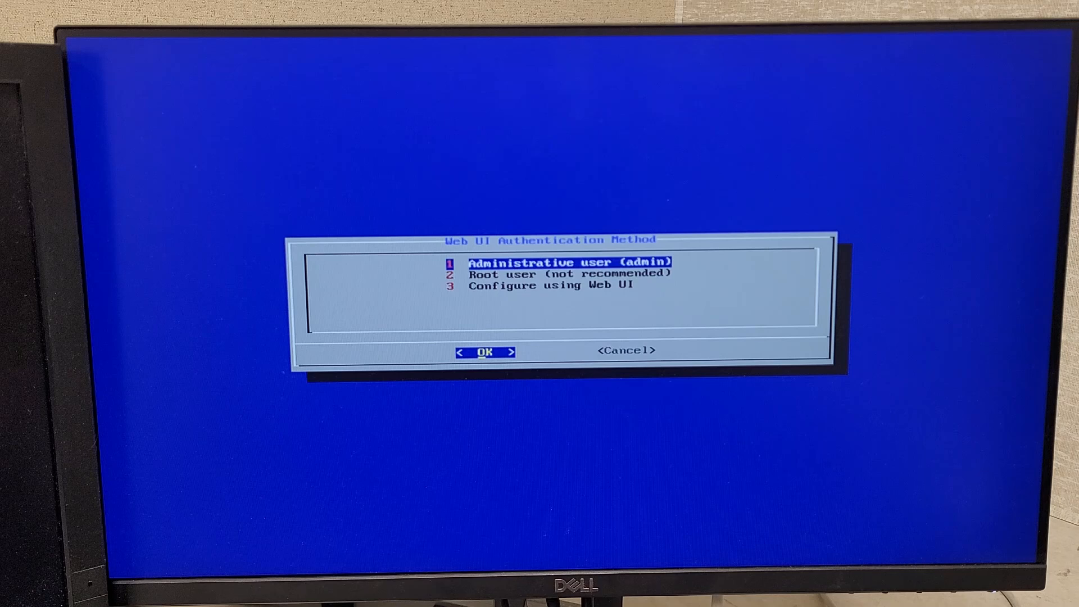
# Choose Administrative user (admin) as the web UI authentication method.
pyautogui.click(487, 352)
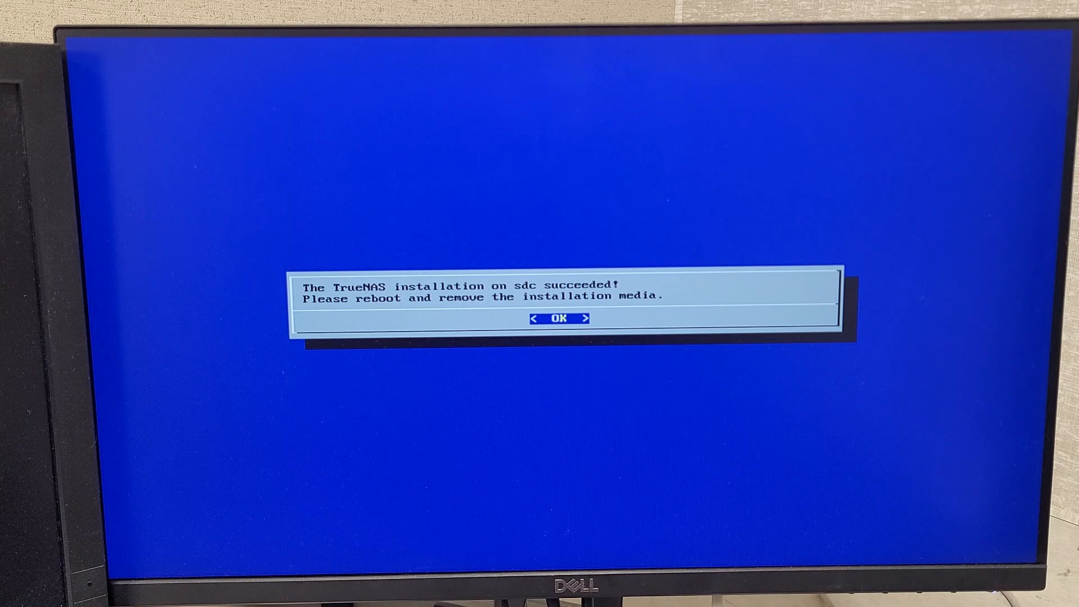
# Dismiss the install success message, reboot, and enter firmware setup with F2 after the boot failure.
pyautogui.click(563, 318)
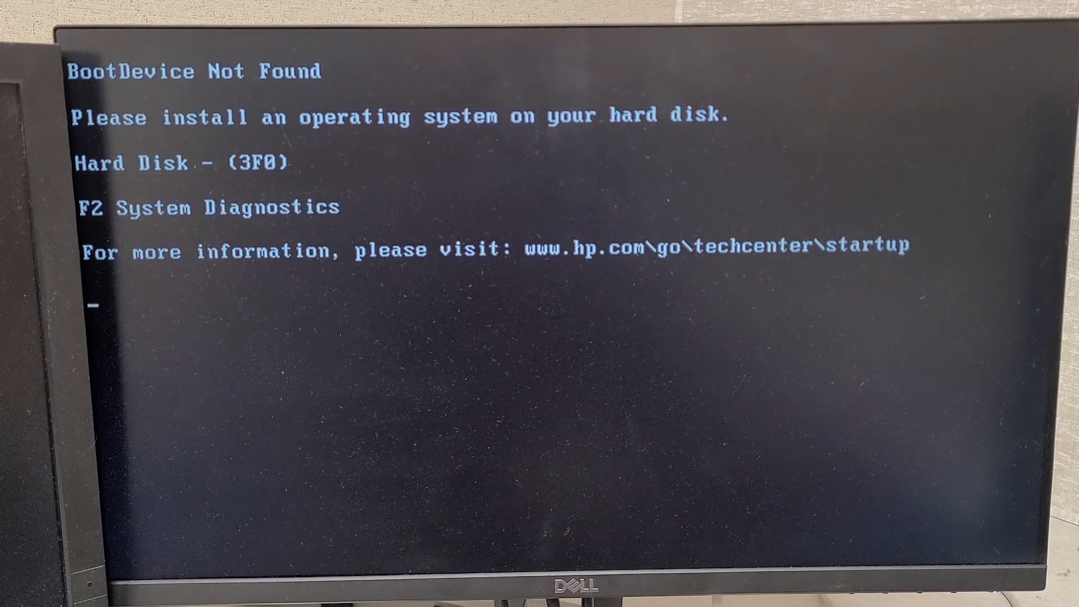
pyautogui.press('f2')
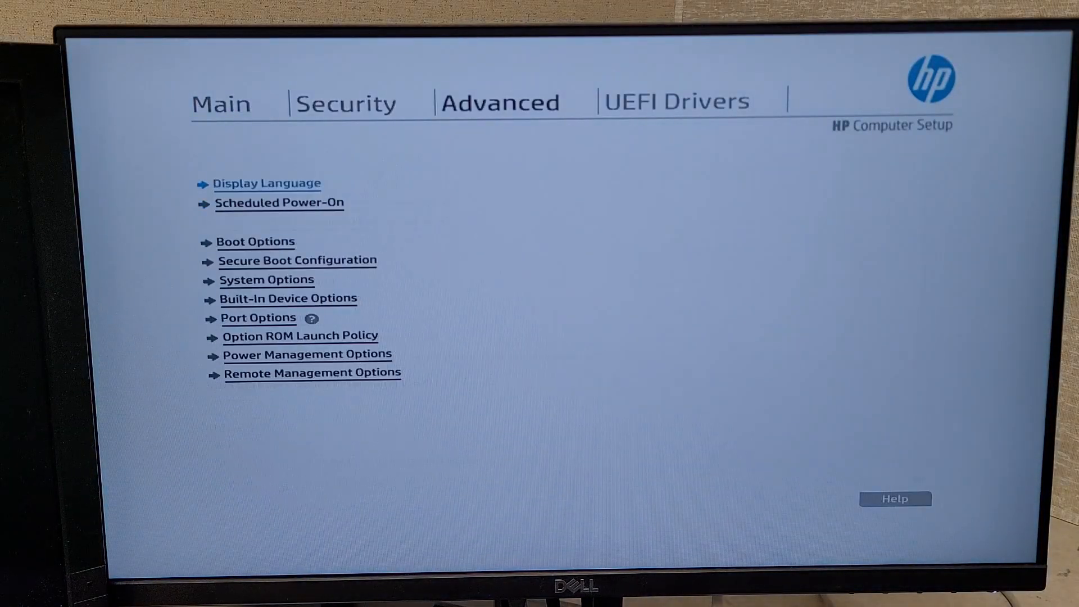
# View Boot Options and the UEFI Boot Order listing SATA3: TrueNAS-0 first.
pyautogui.click(255, 240)
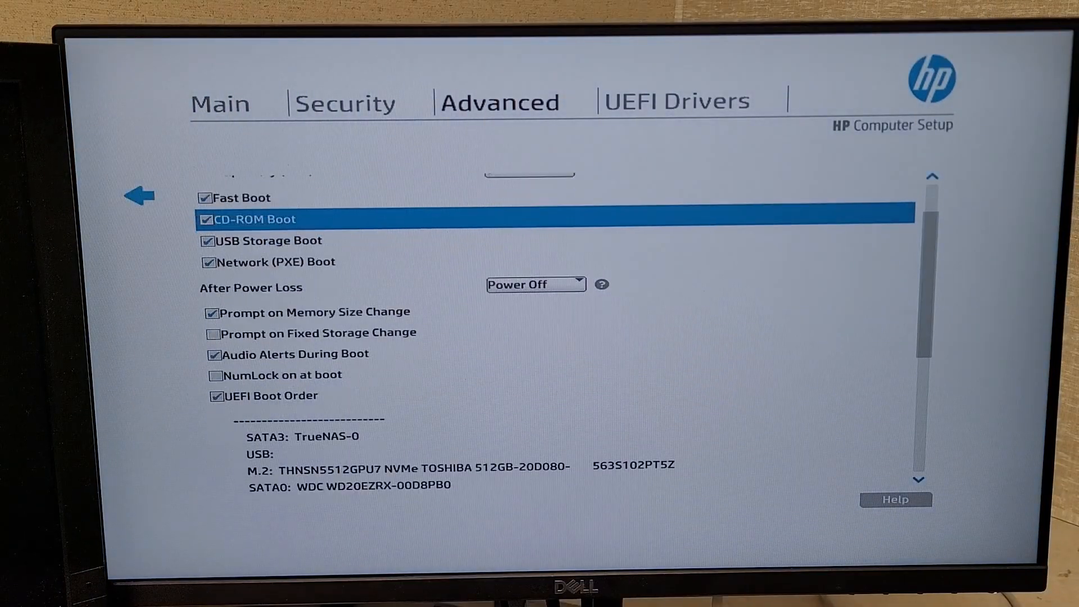
pyautogui.scroll(-3)
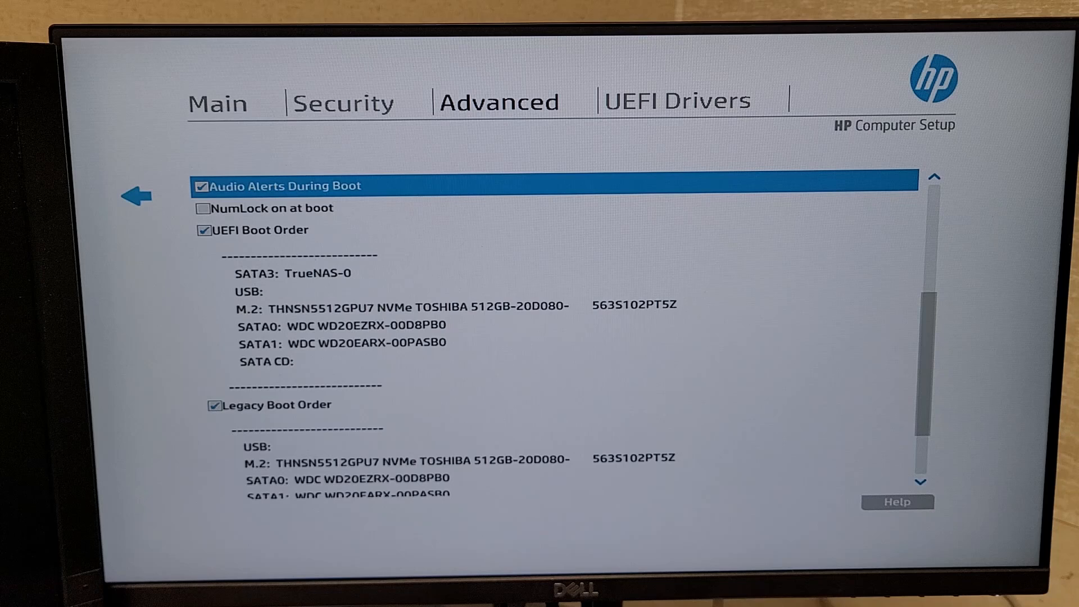